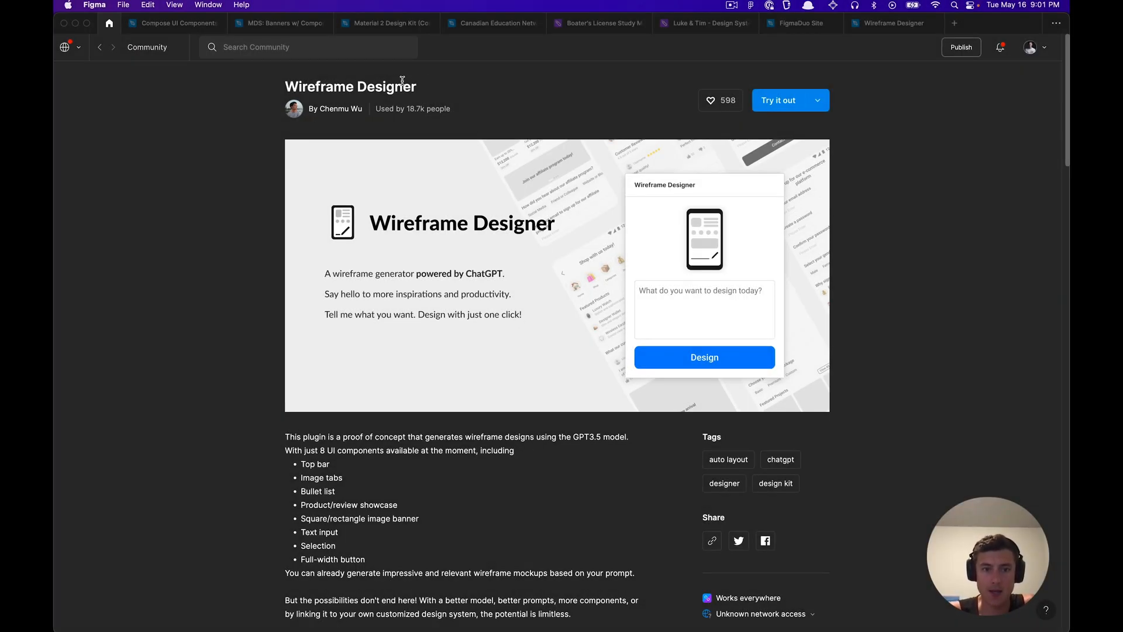
# Step: Launch the Wireframe Designer plugin in a new Figma draft via 'Try it out'
pyautogui.doubleClick(350, 86)
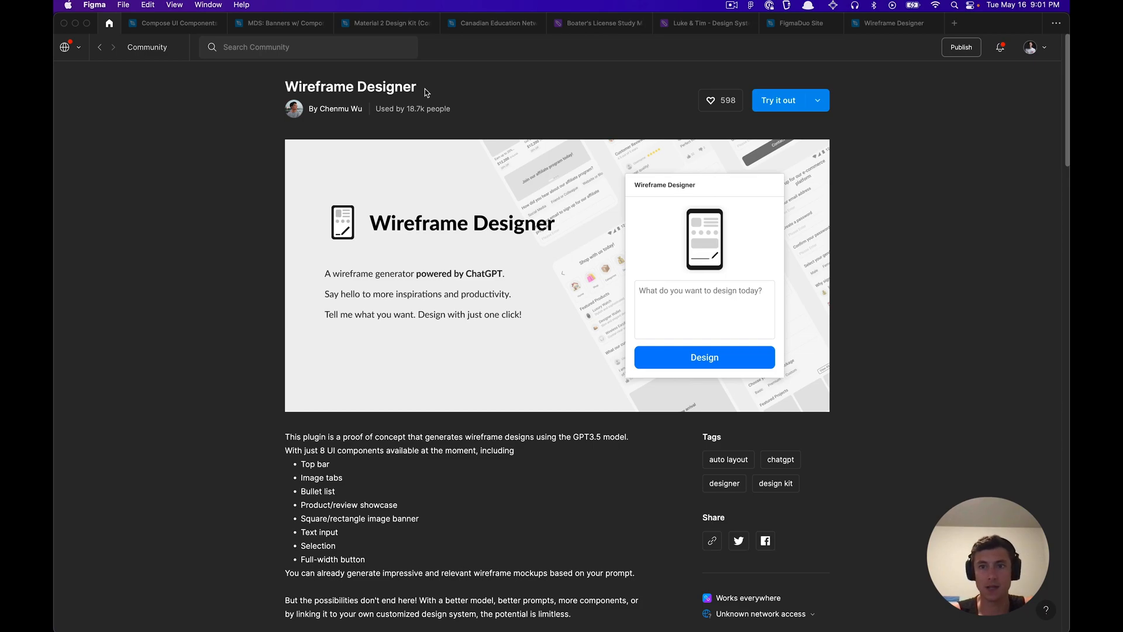
pyautogui.moveTo(875, 53)
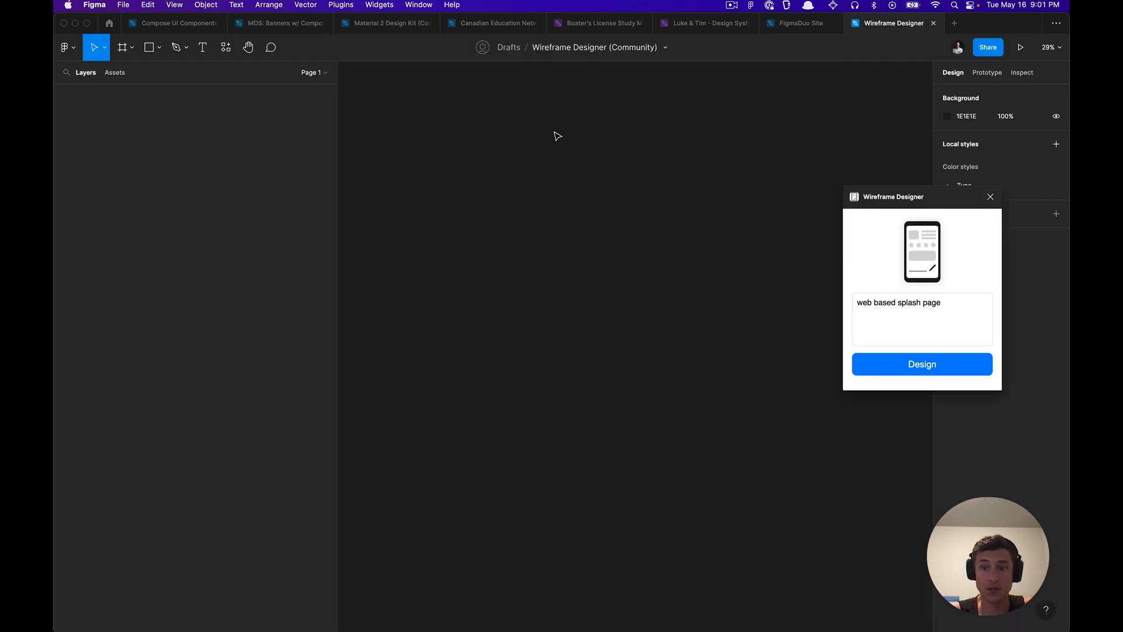
# Step: Move the plugin window left and run Design with the prompt 'top bar'
pyautogui.moveTo(893, 196); pyautogui.dragTo(643, 200)
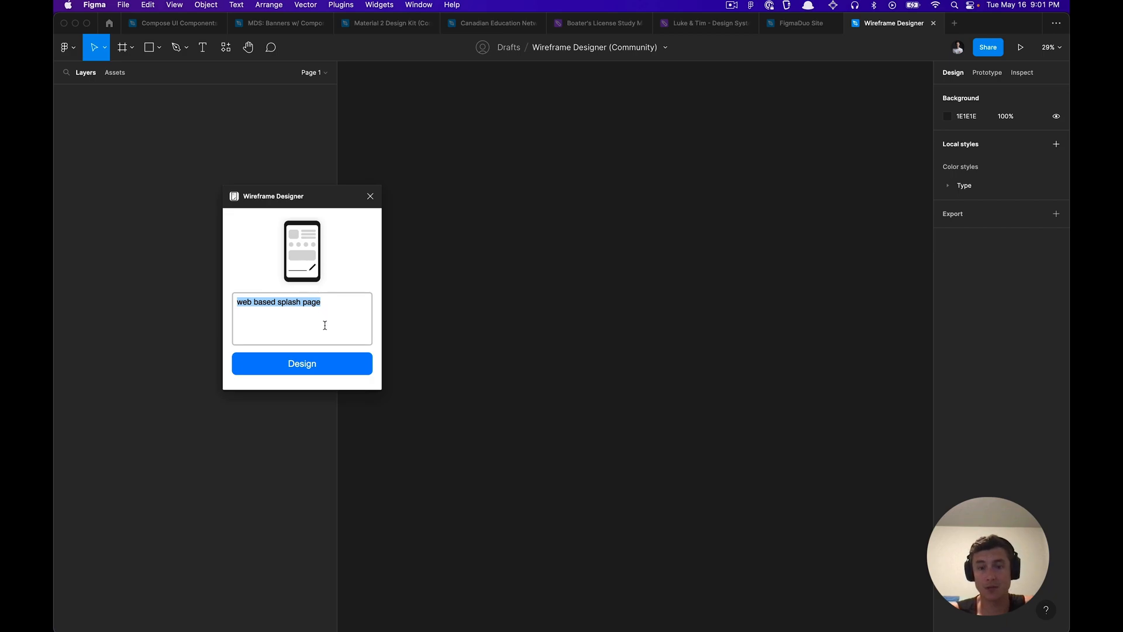
pyautogui.write('top bar')
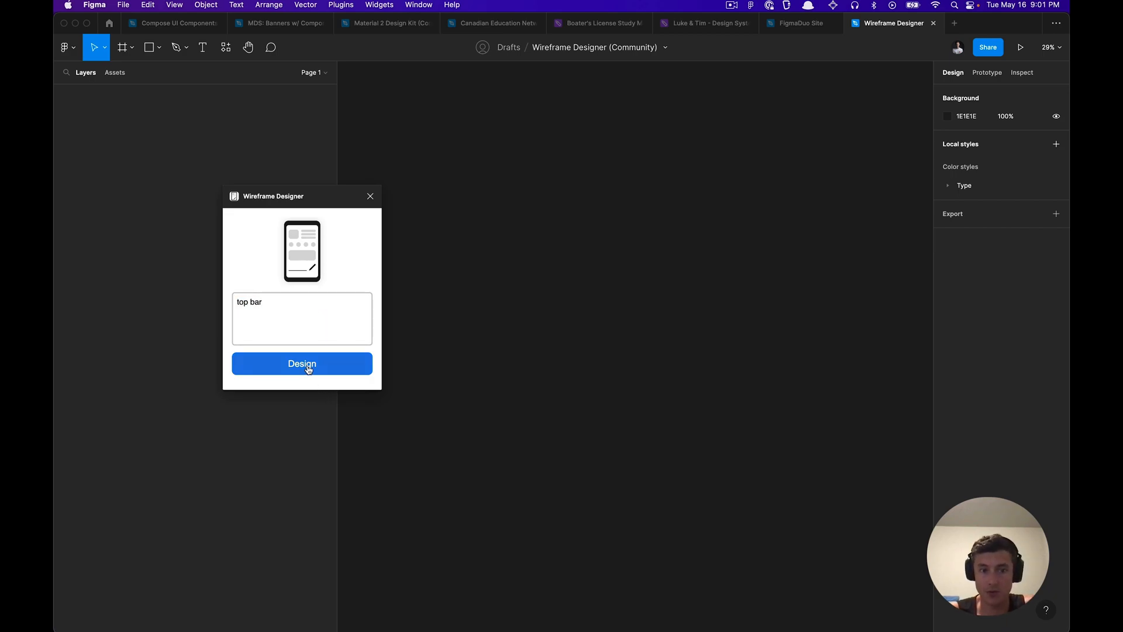
pyautogui.click(302, 363)
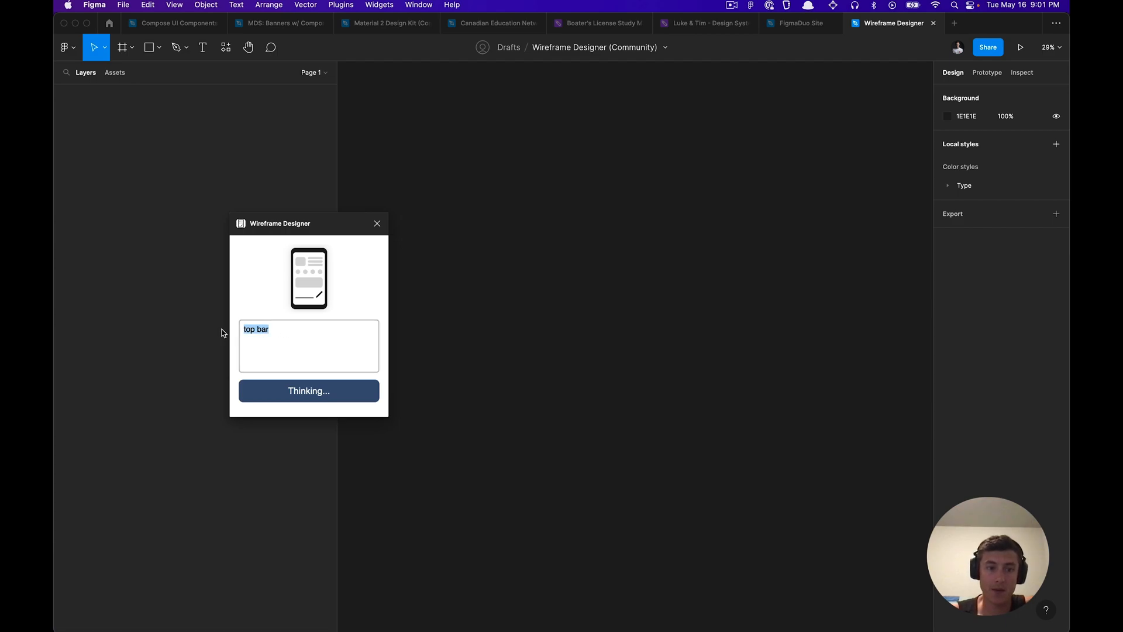
pyautogui.click(317, 334)
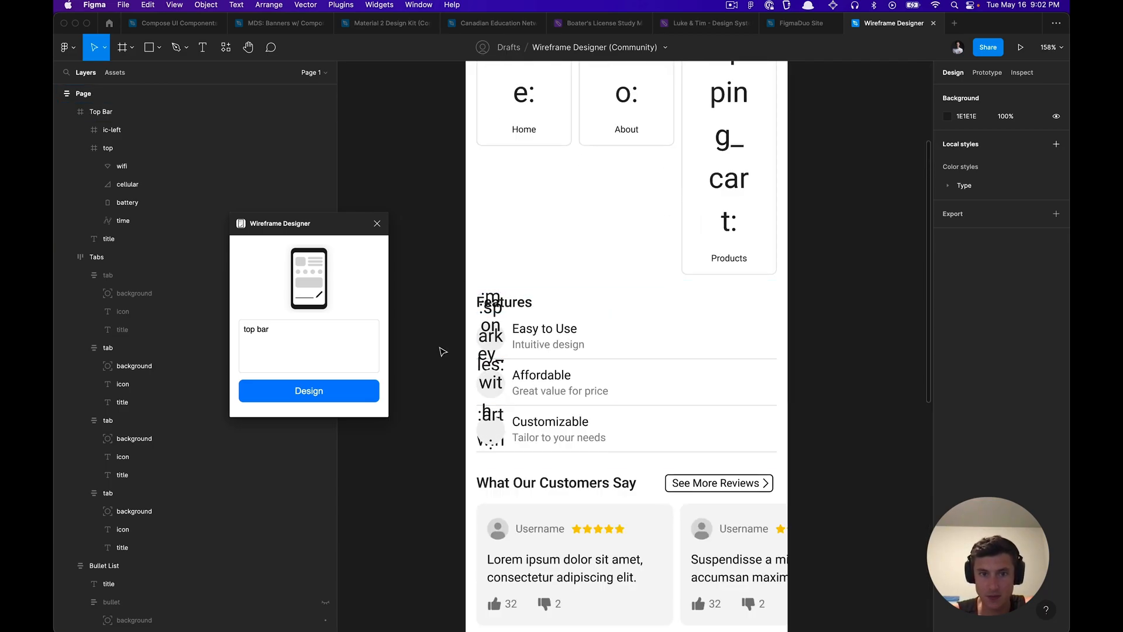
# Step: Inspect the Top Bar, Selection, Showcase and Tabs layers, then delete the Page frame
pyautogui.click(100, 111)
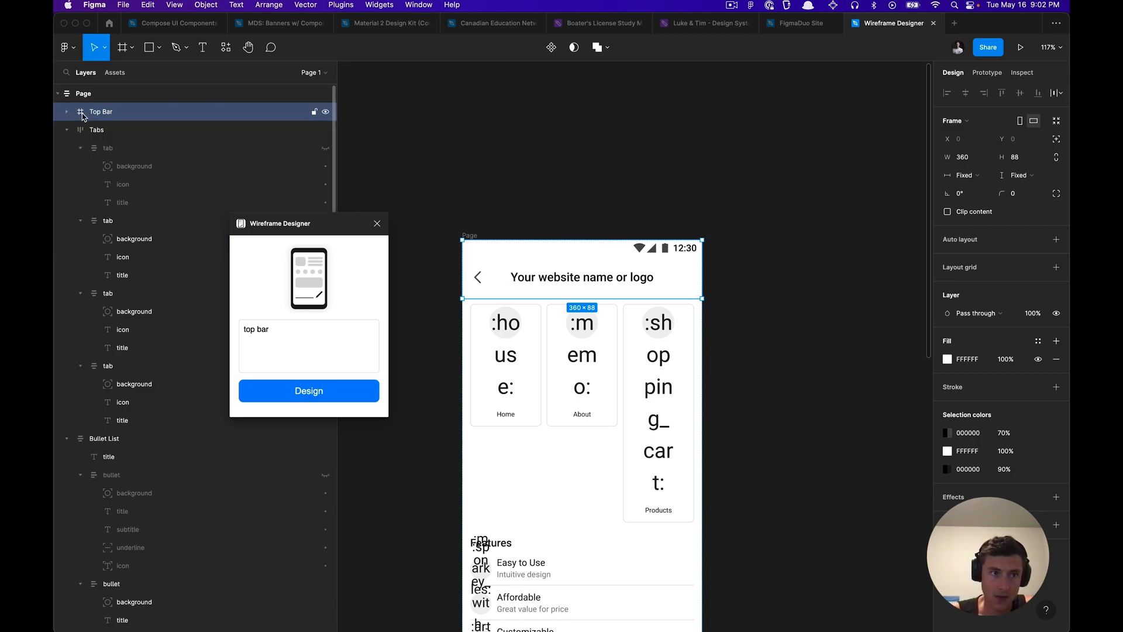
pyautogui.click(103, 220)
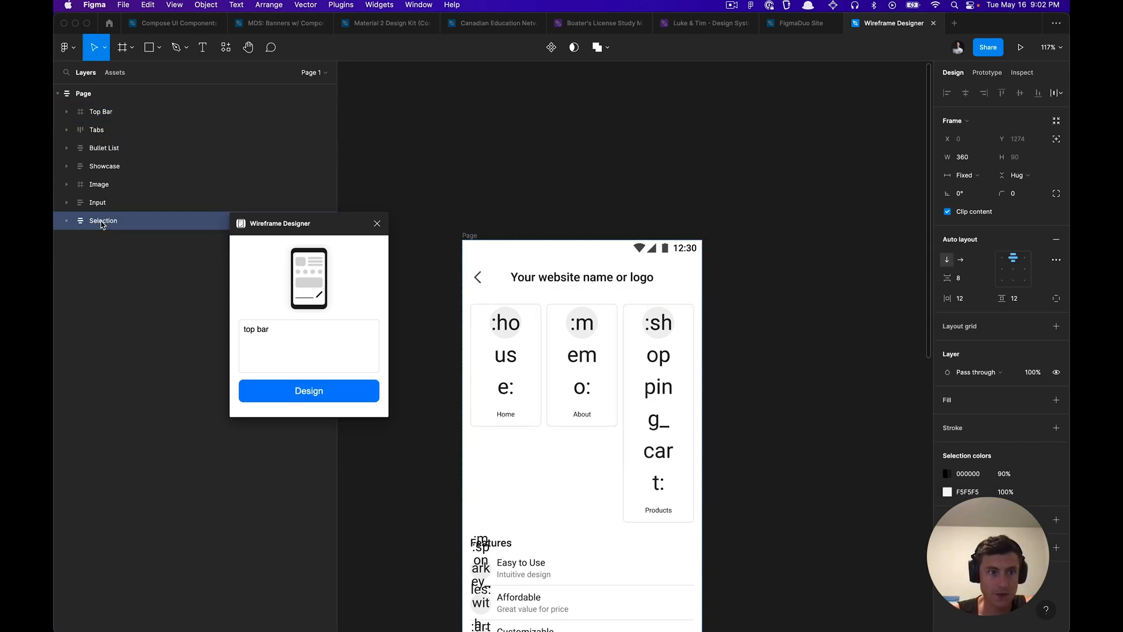
pyautogui.click(104, 165)
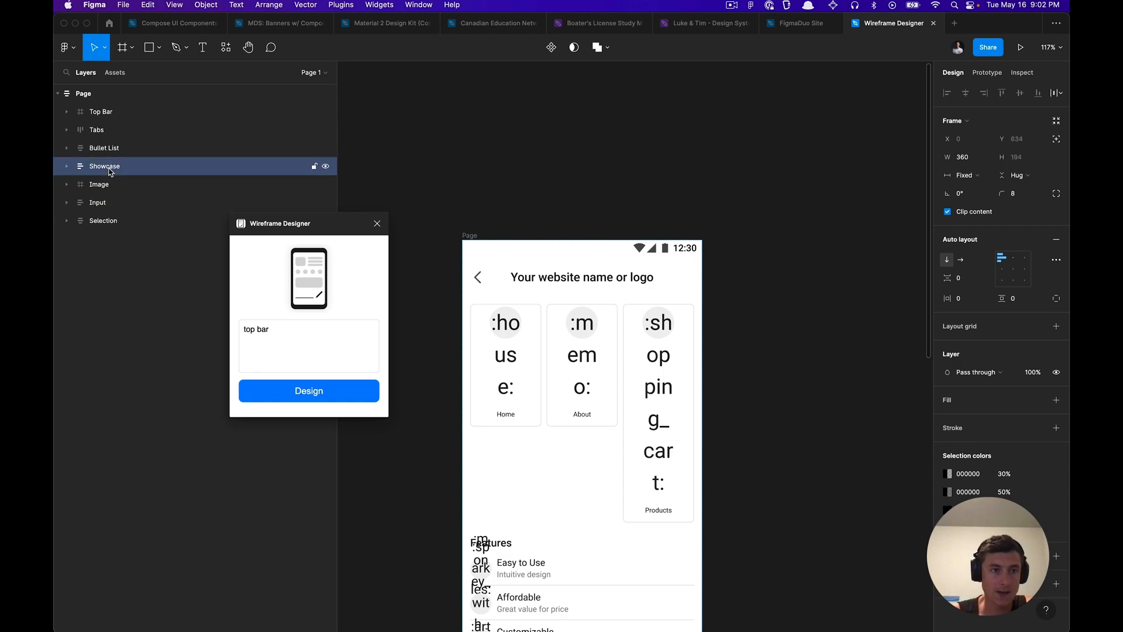
pyautogui.click(101, 111)
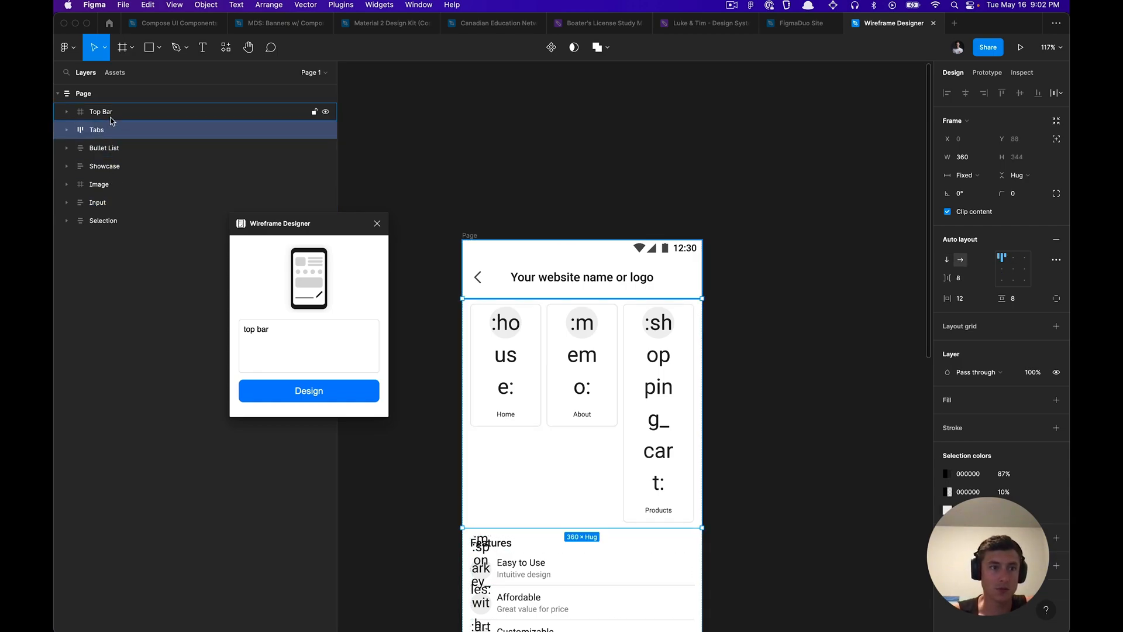
pyautogui.click(101, 111)
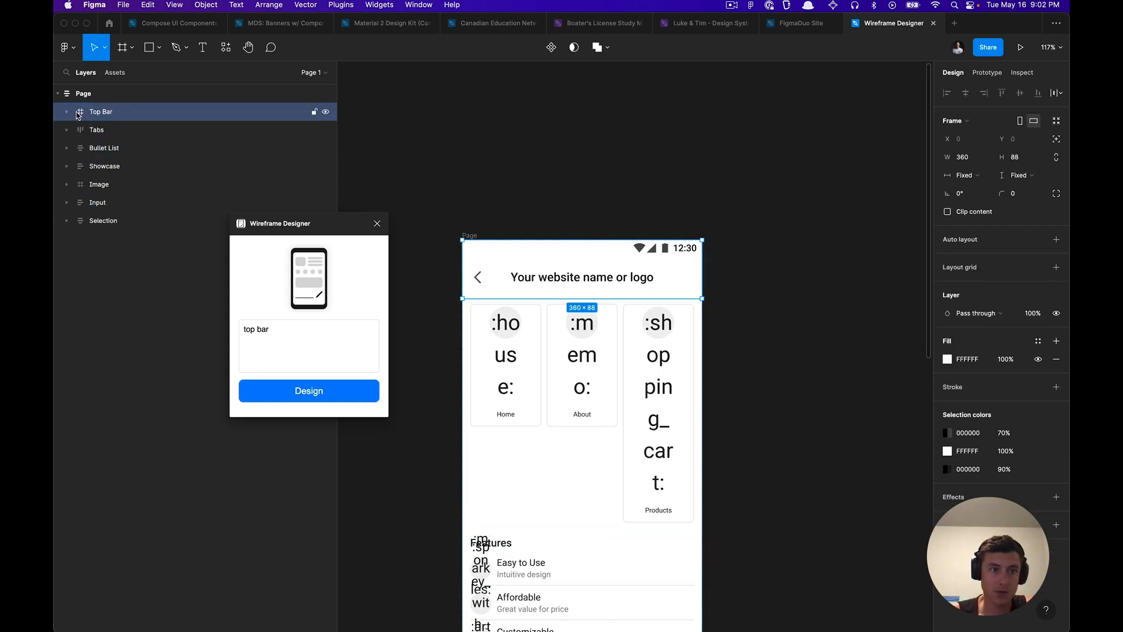
pyautogui.click(97, 130)
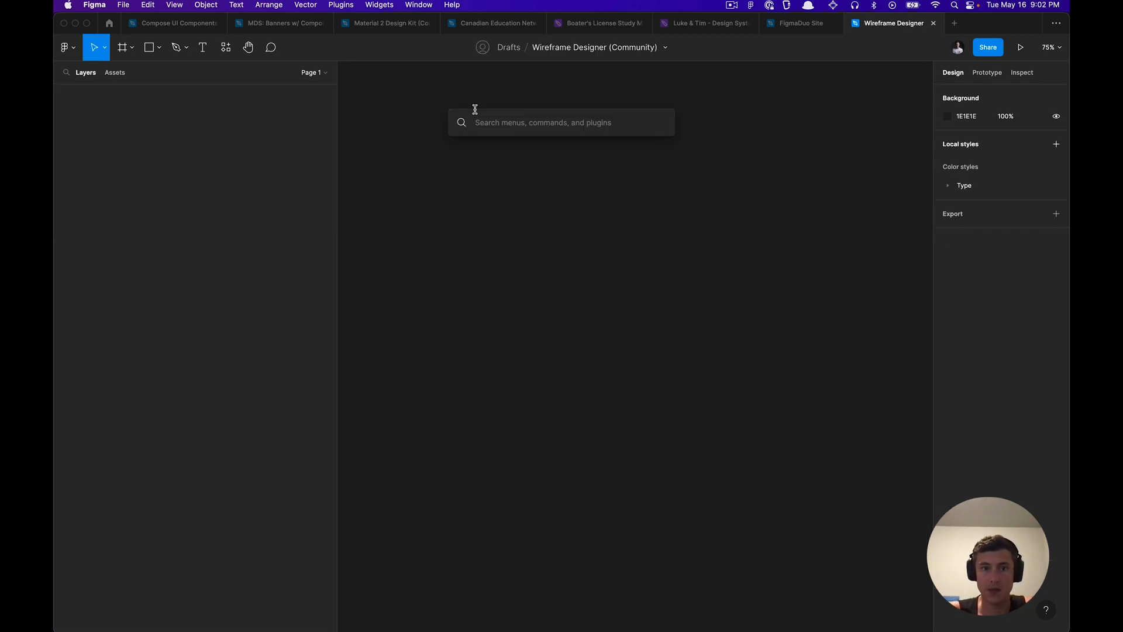
# Step: Relaunch Wireframe Designer from quick actions ('wi') and run Design with prompt 'Image tavs'
pyautogui.write('wi')
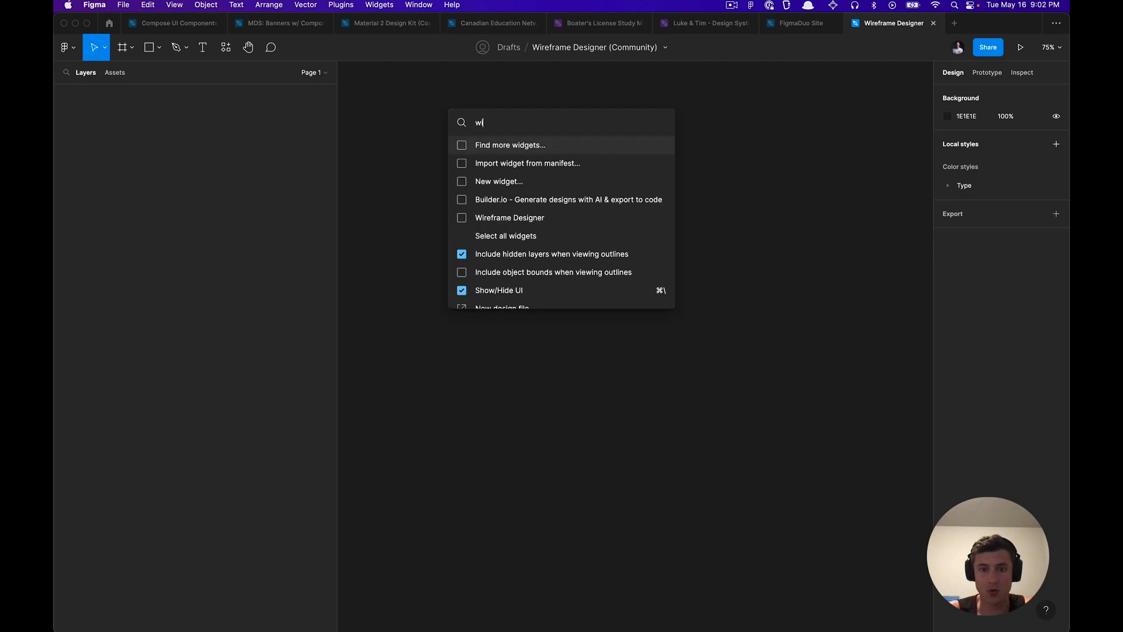
pyautogui.click(509, 218)
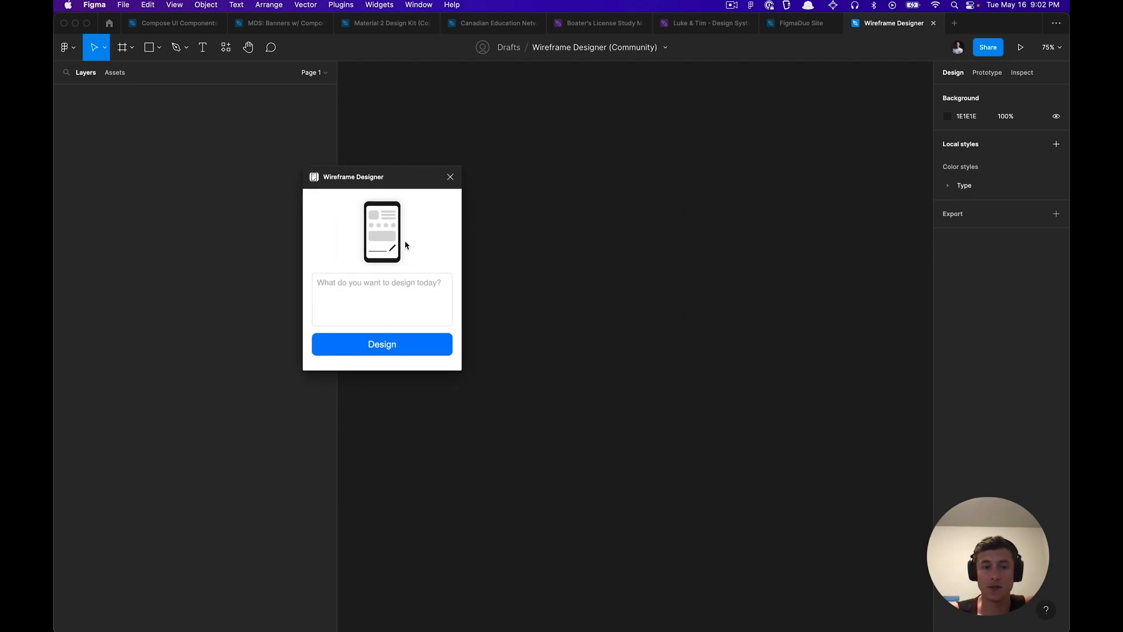
pyautogui.write('Image')
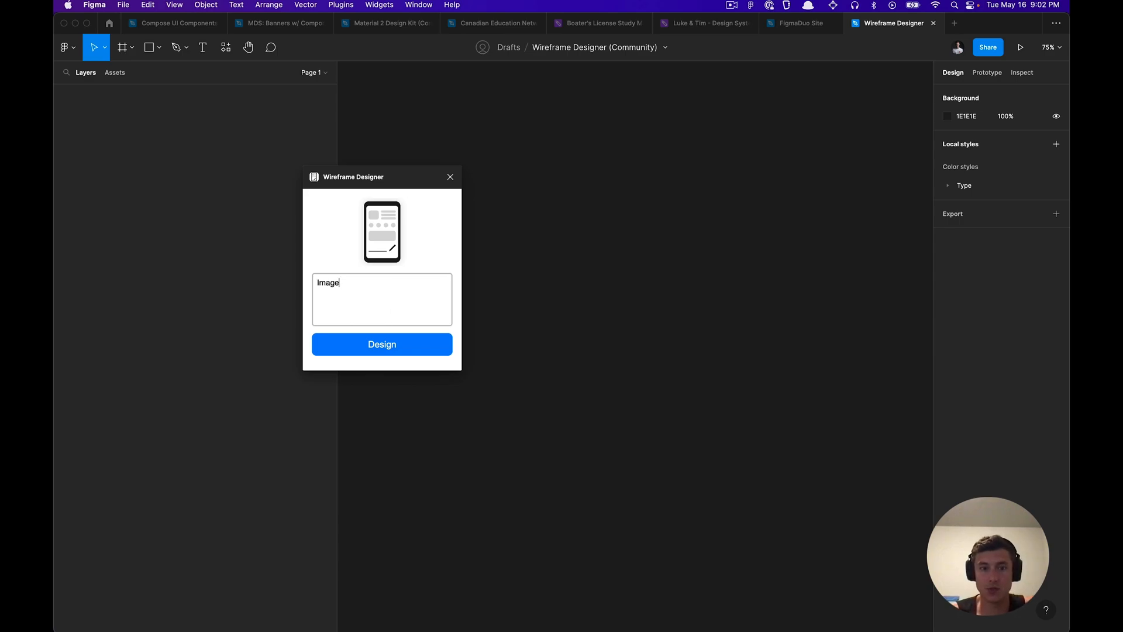
pyautogui.write('tavs')
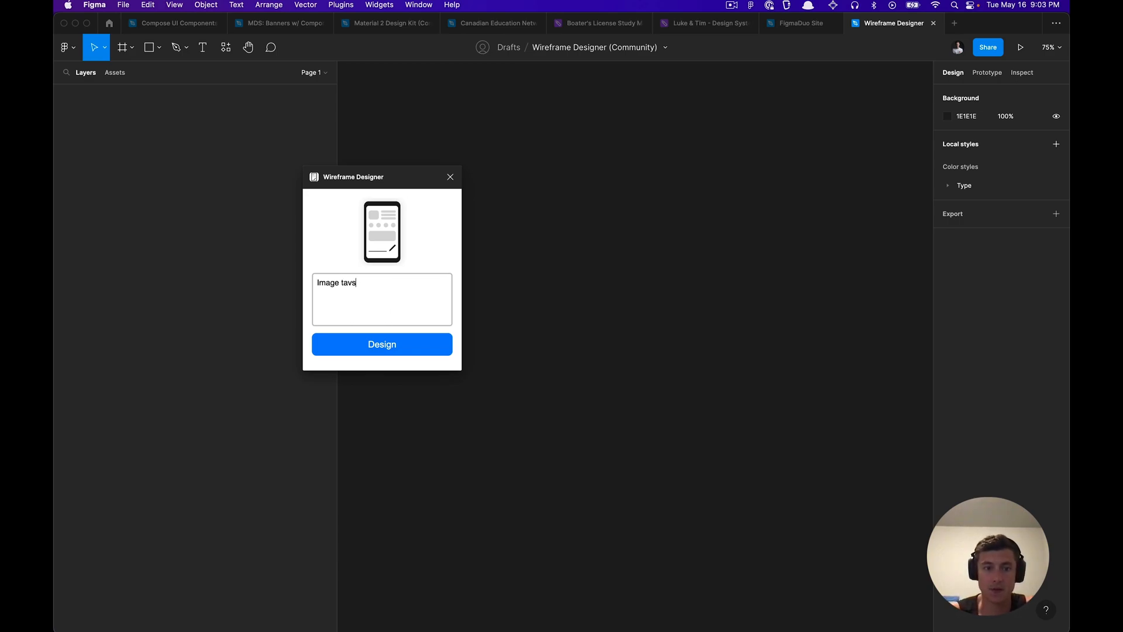
pyautogui.click(381, 344)
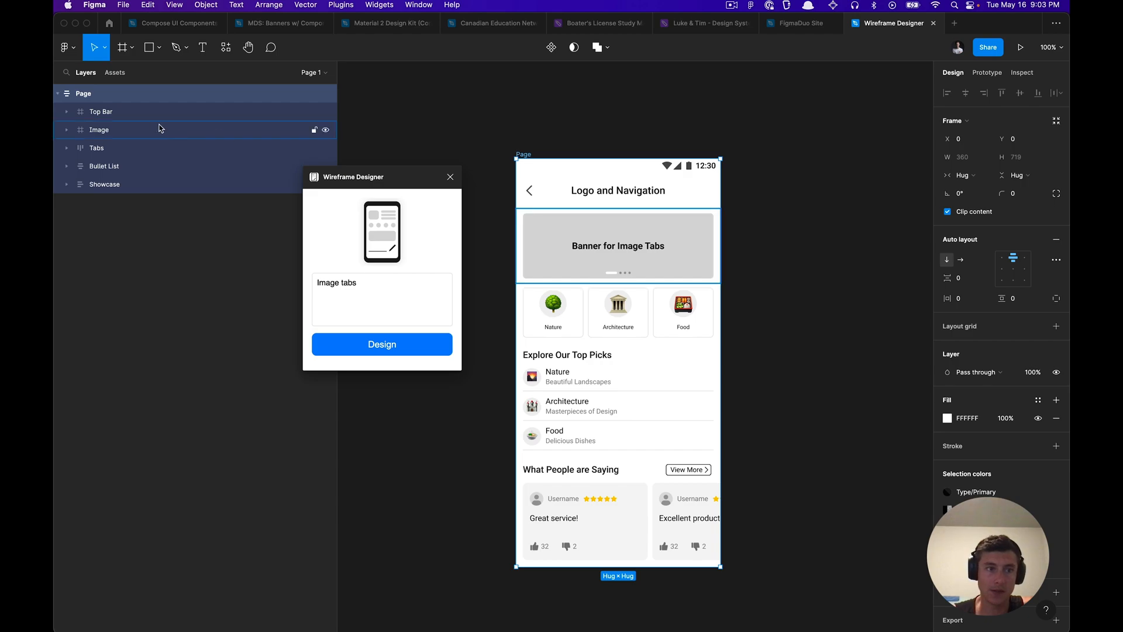
pyautogui.click(99, 130)
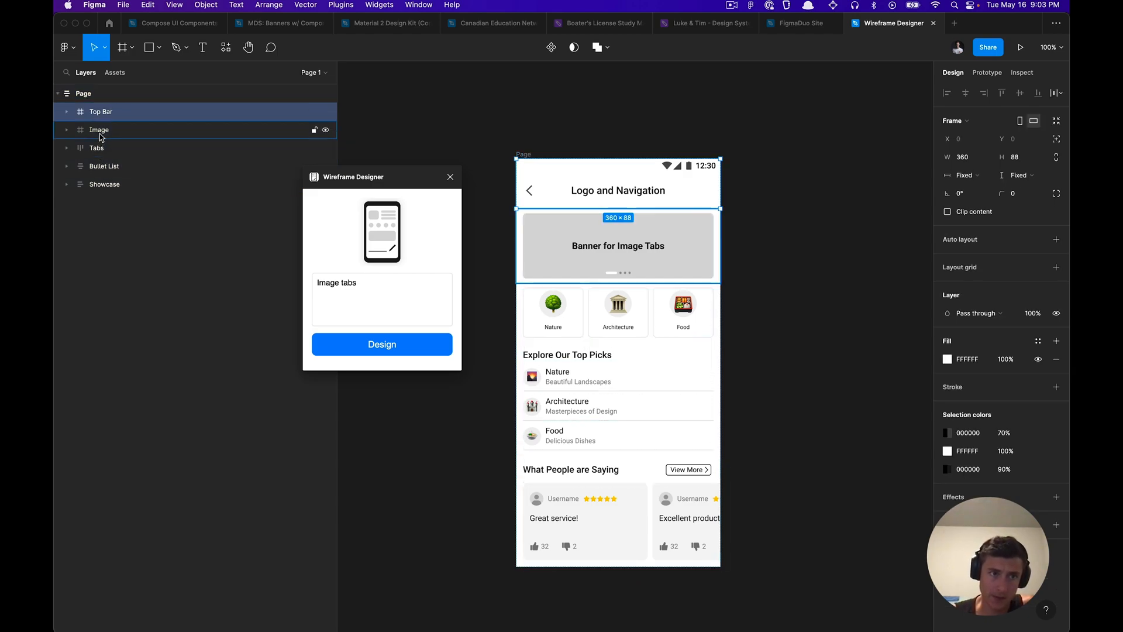
pyautogui.click(99, 130)
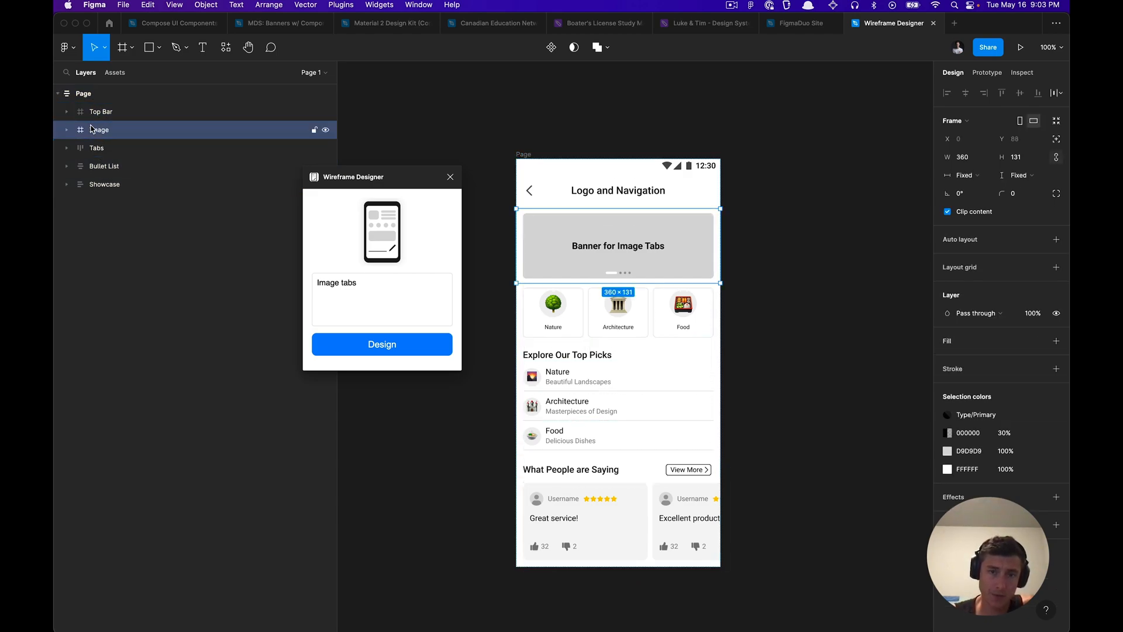
pyautogui.click(97, 147)
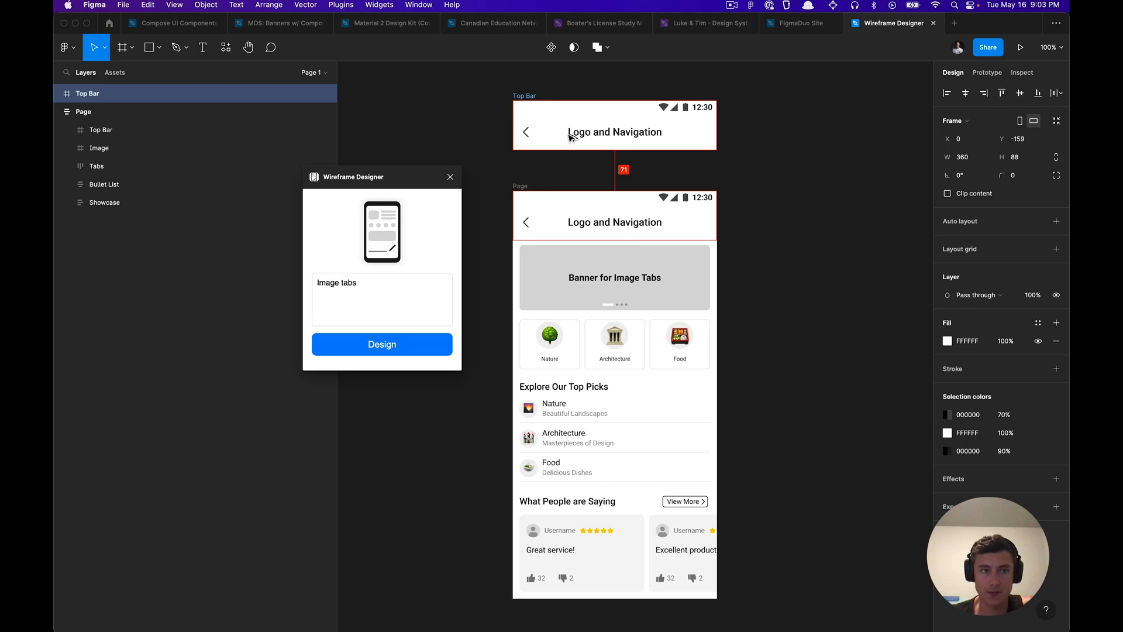
pyautogui.press('shift+a')
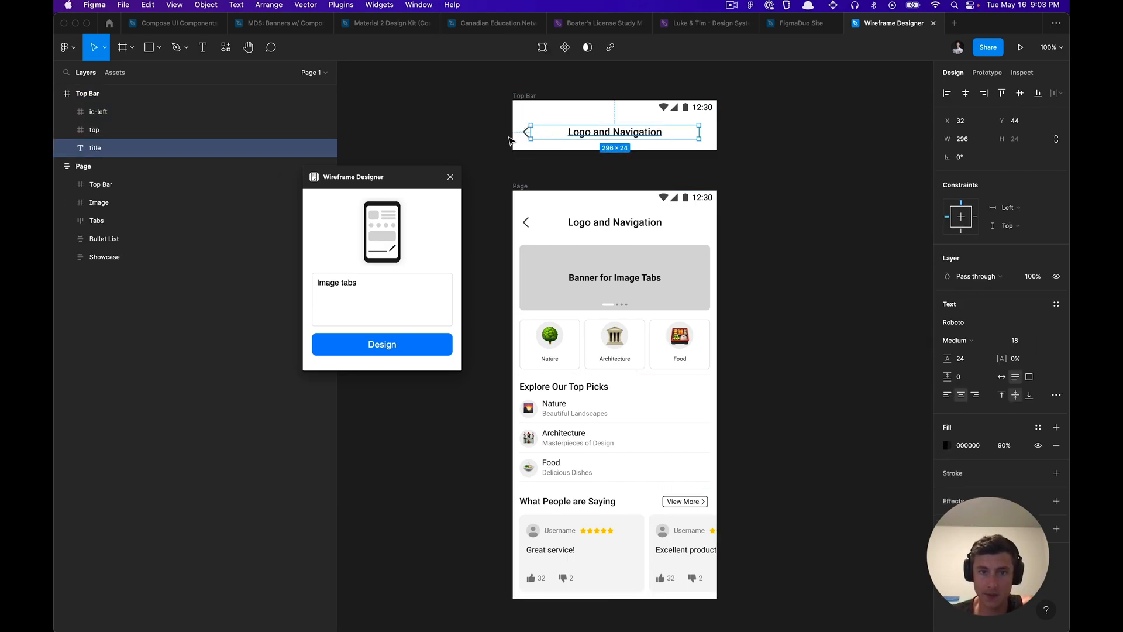
pyautogui.moveTo(871, 247)
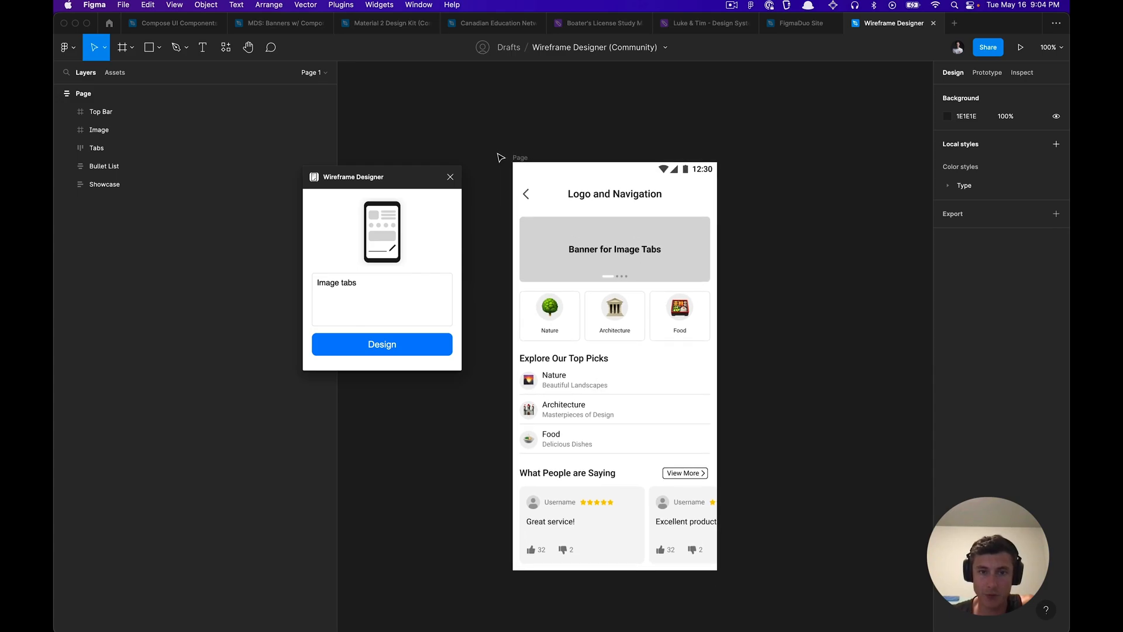
# Step: Deselect the canvas and run Design with the prompt 'Product review page'
pyautogui.click(101, 111)
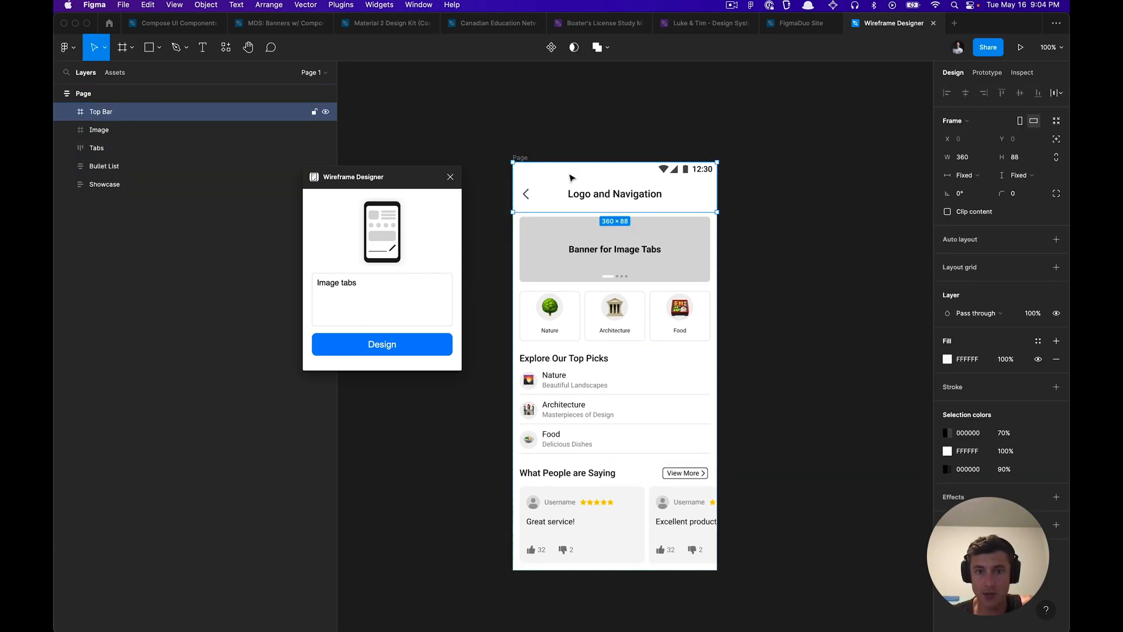
pyautogui.click(547, 122)
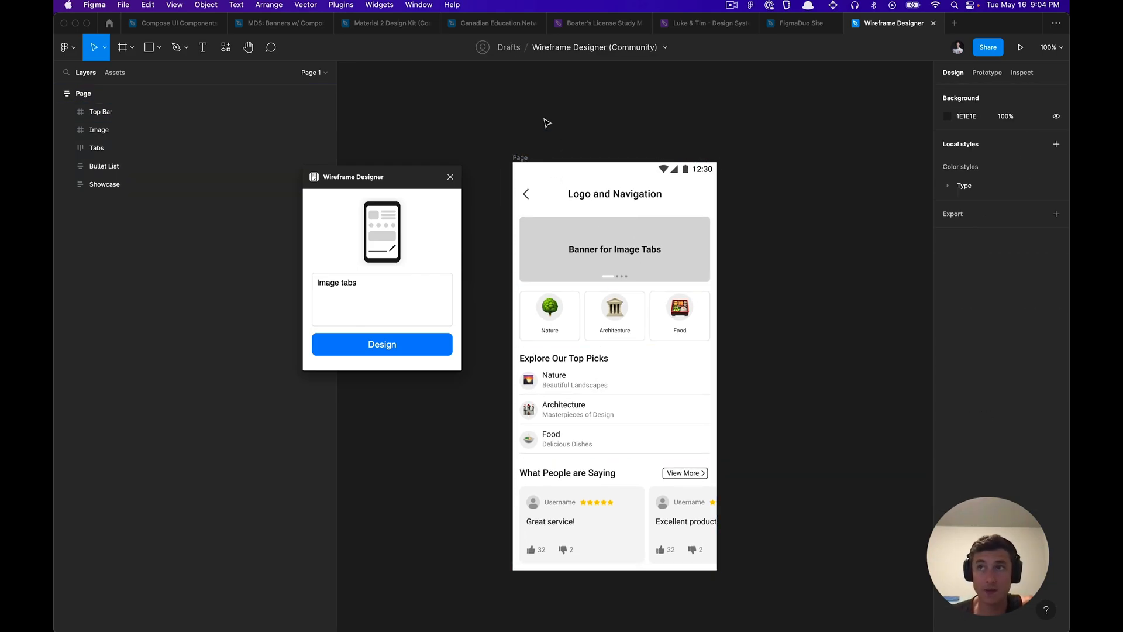
pyautogui.moveTo(410, 244)
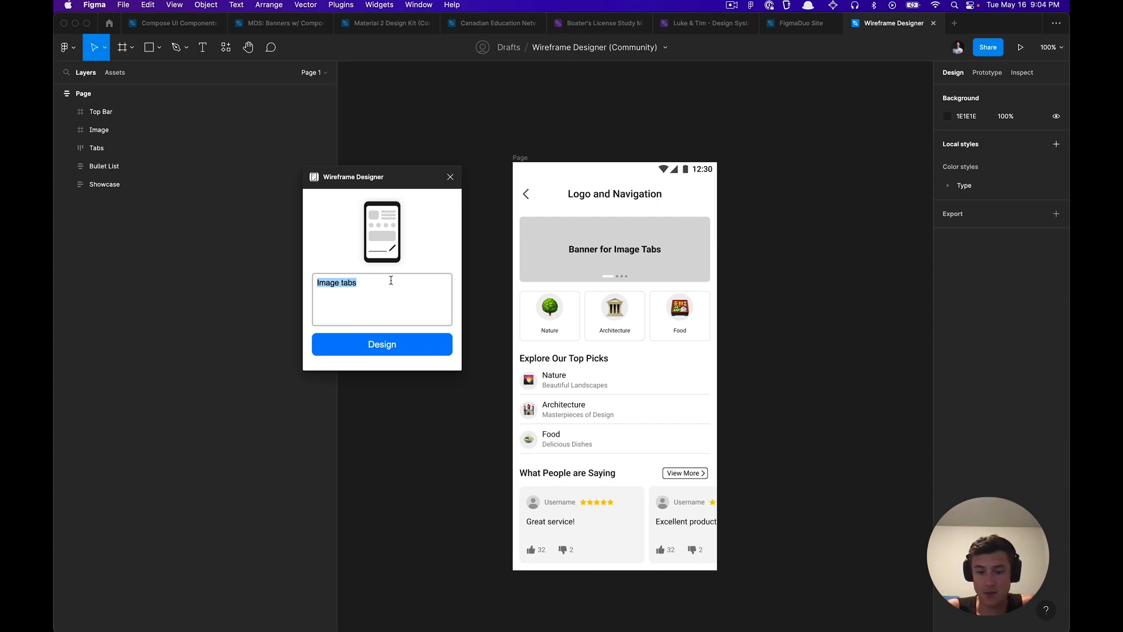
pyautogui.write('Product')
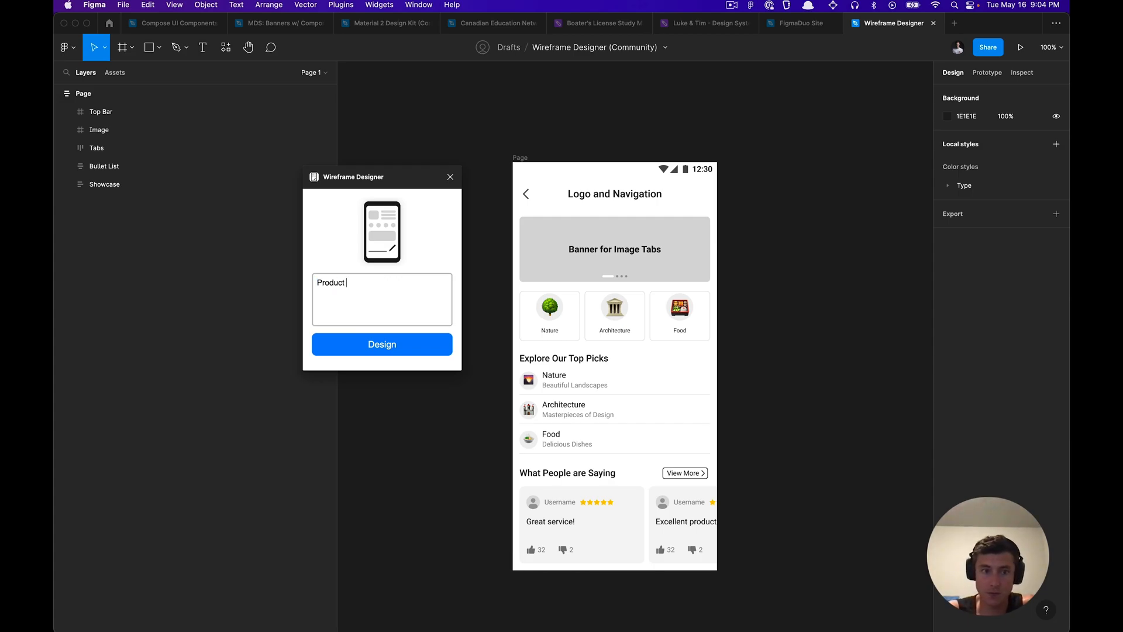
pyautogui.click(382, 344)
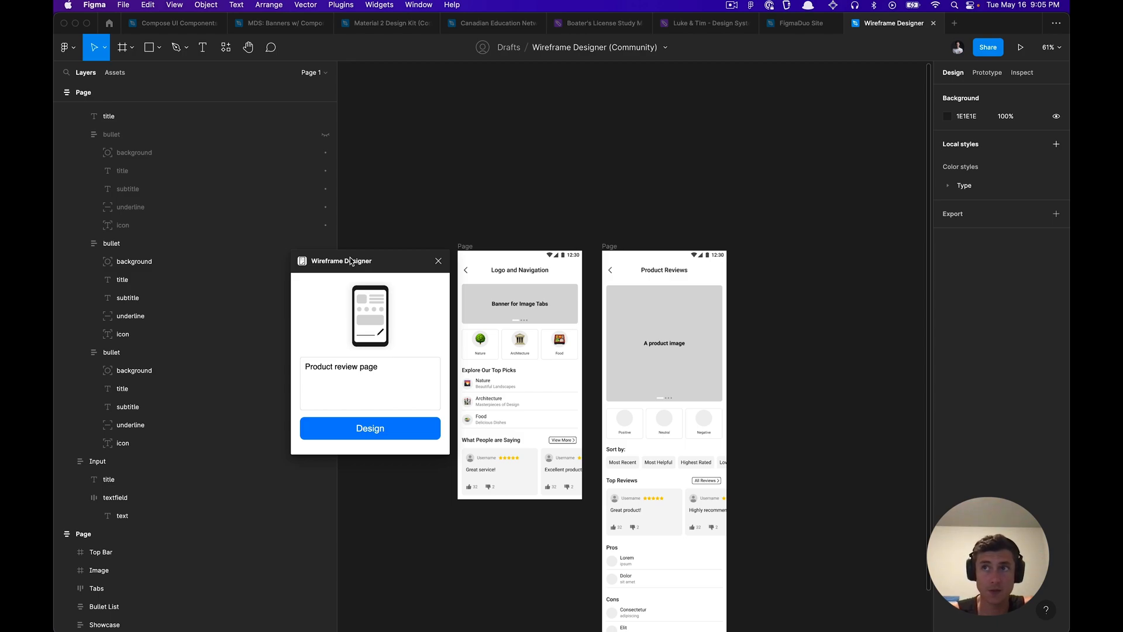
pyautogui.moveTo(353, 267)
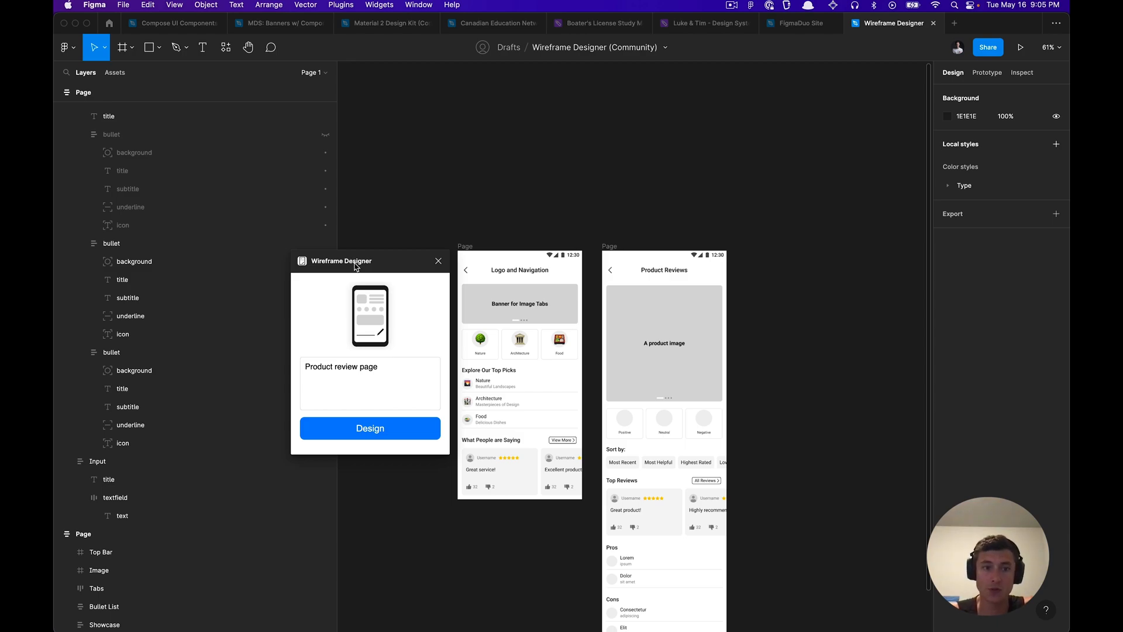
pyautogui.moveTo(418, 263)
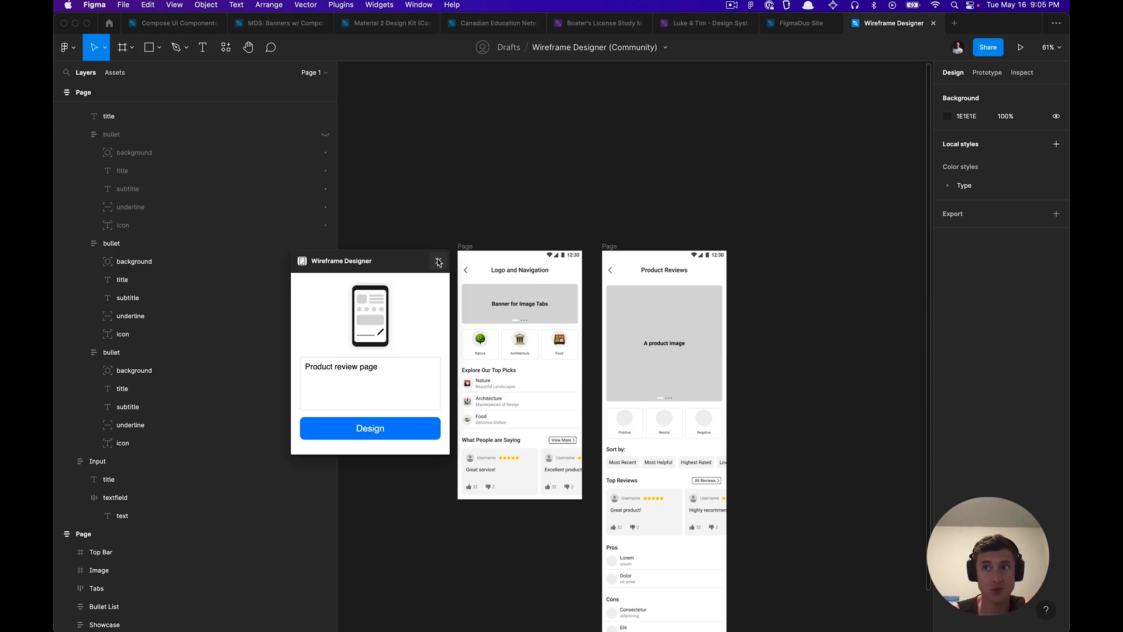
# Step: Close the Wireframe Designer window, leaving both wireframe pages side by side
pyautogui.click(438, 260)
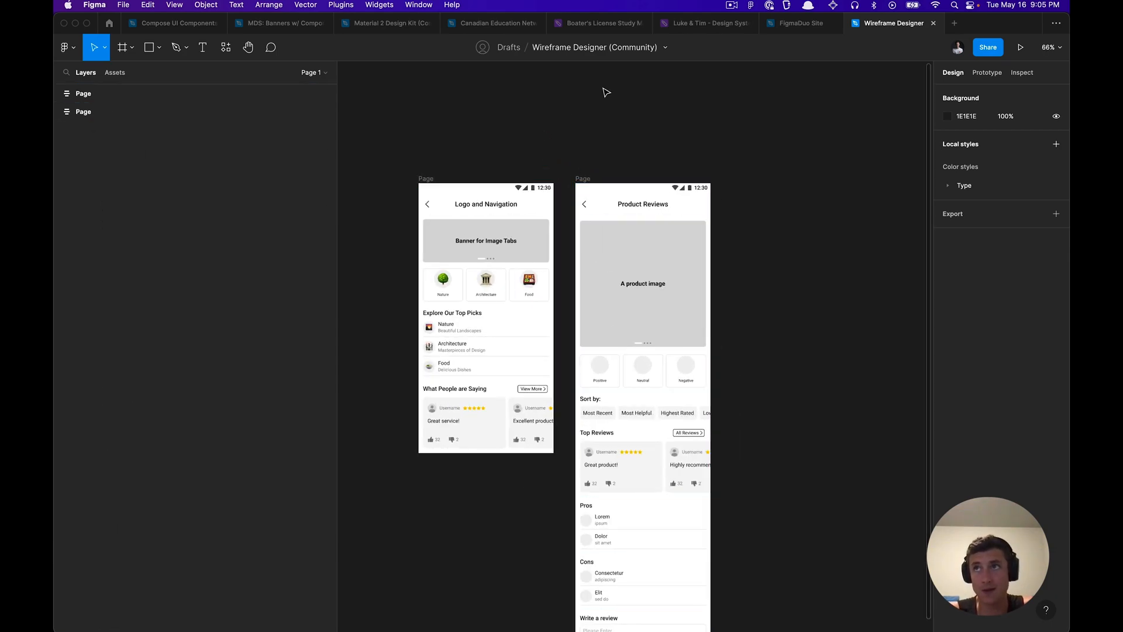
pyautogui.moveTo(519, 138)
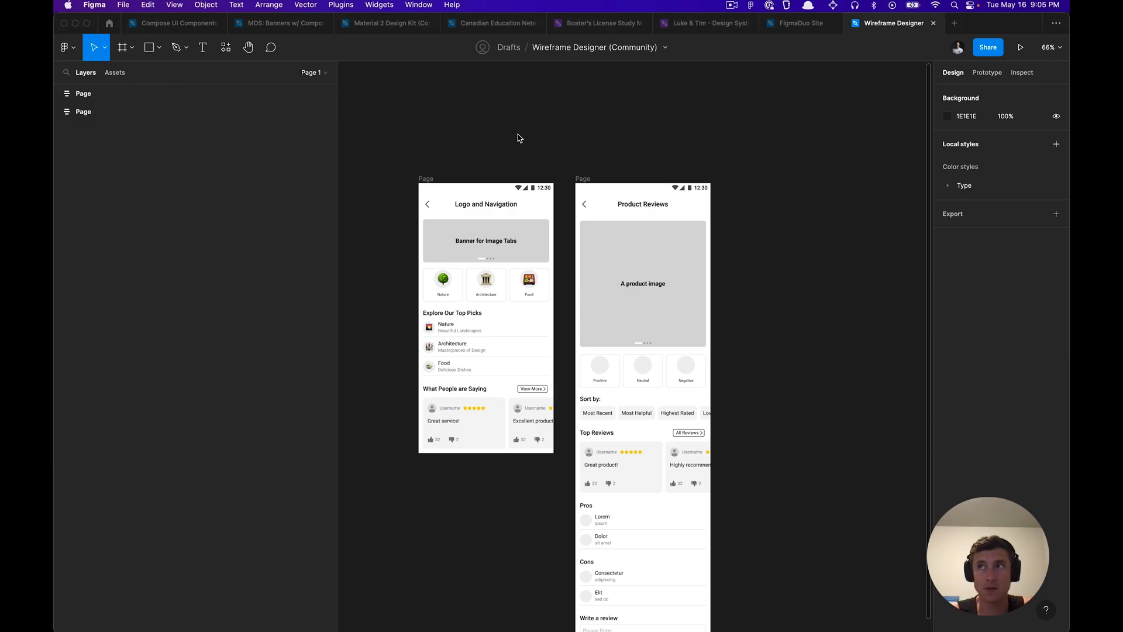
pyautogui.moveTo(448, 143)
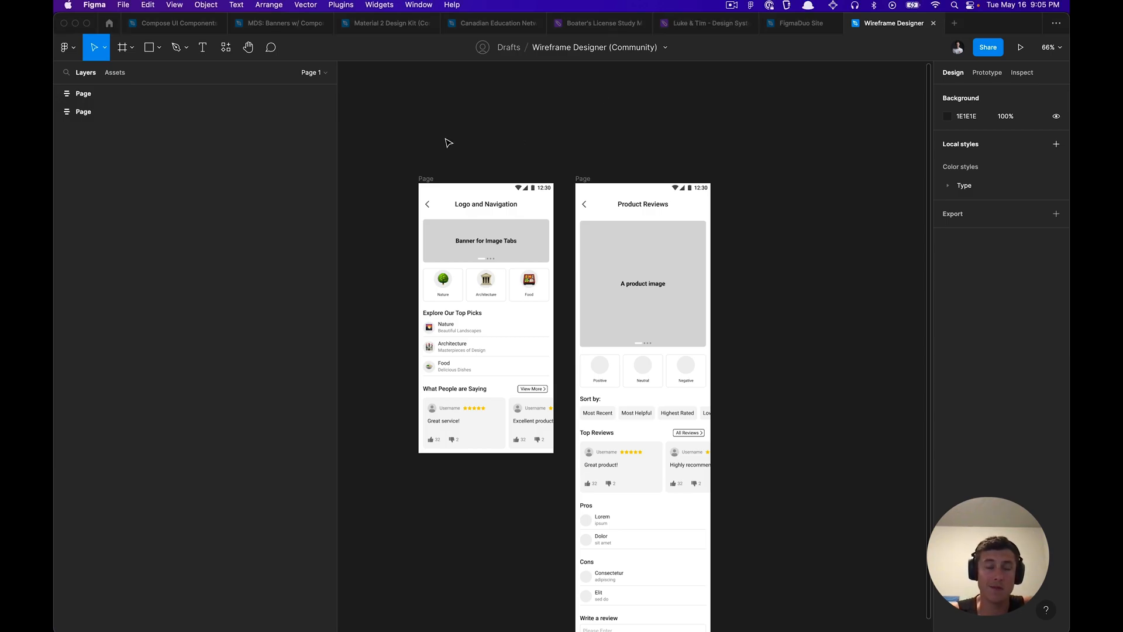